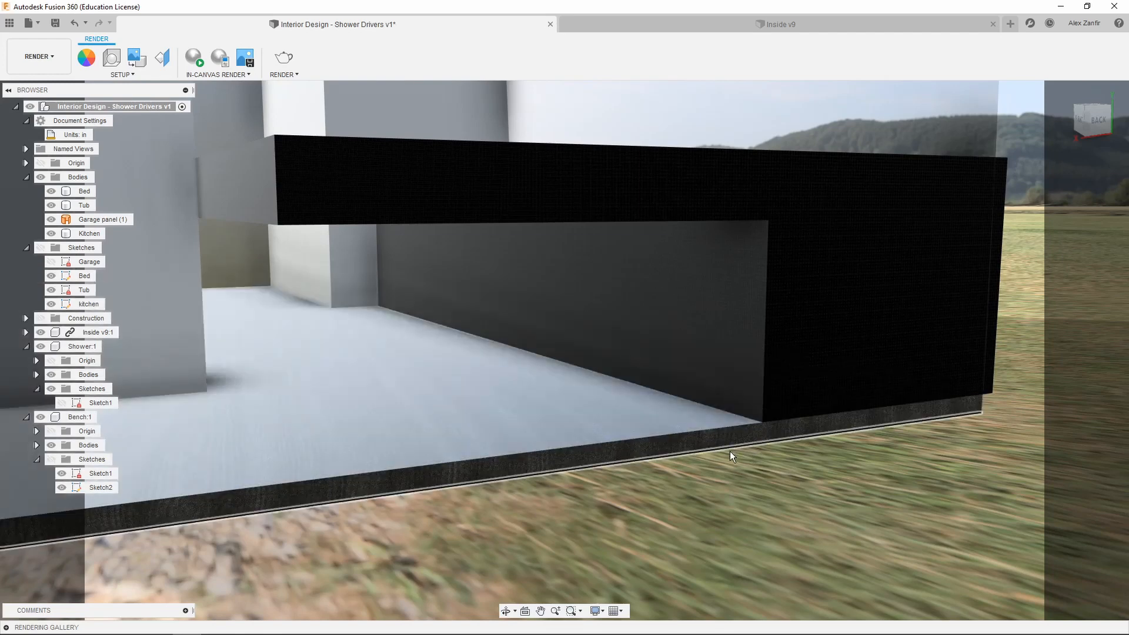
mouse_move(790, 484)
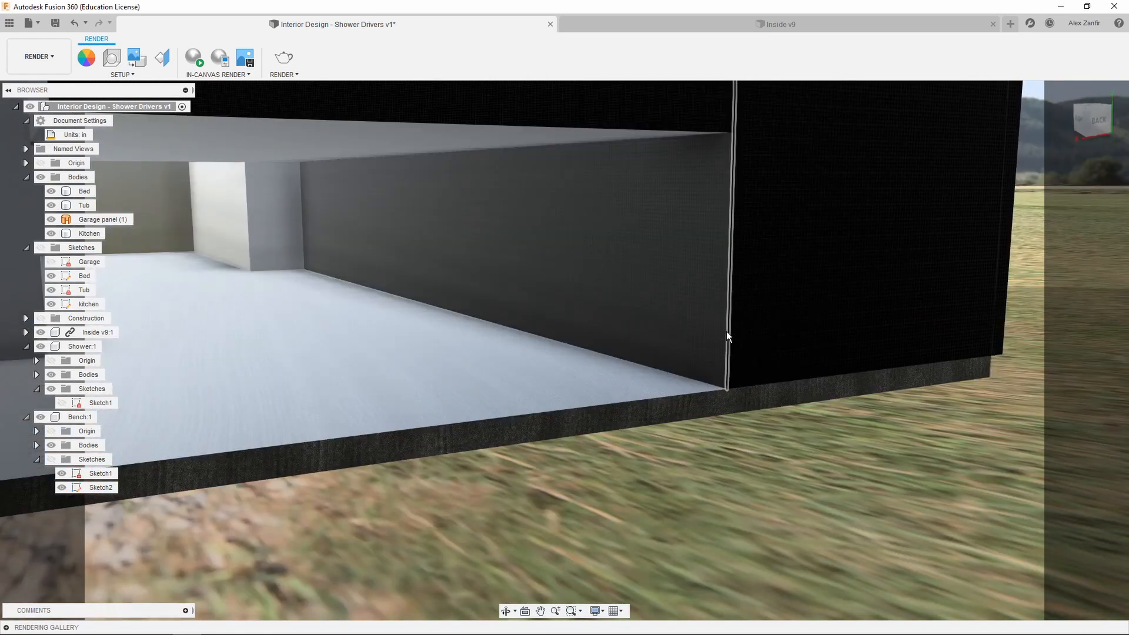
Switch the workspace from Render back to Design to view the whole van interior
click(38, 56)
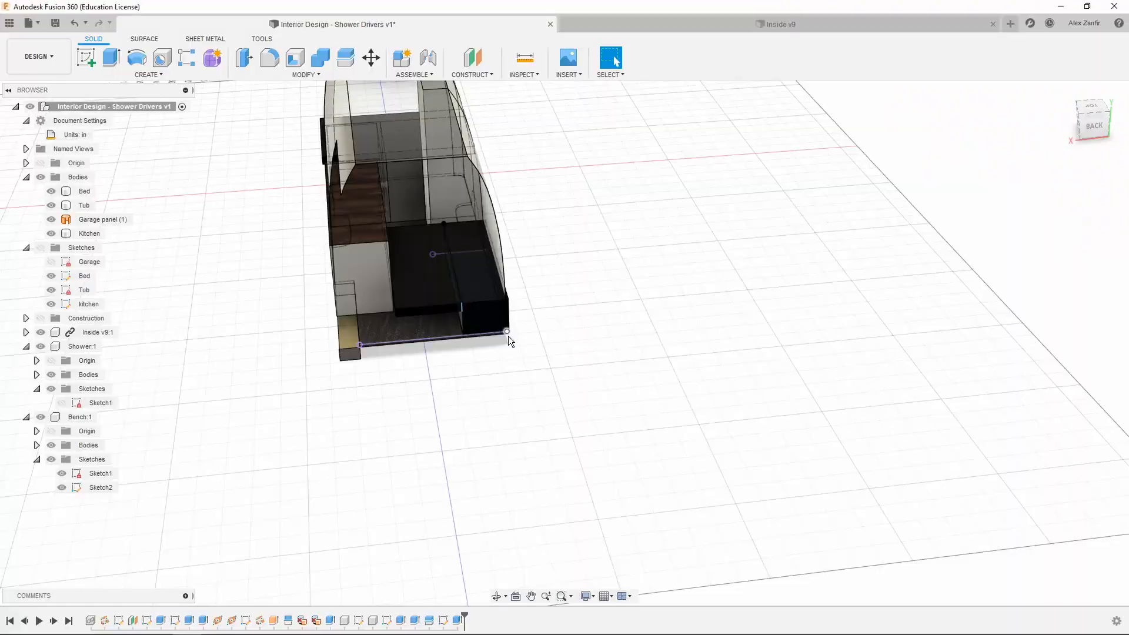